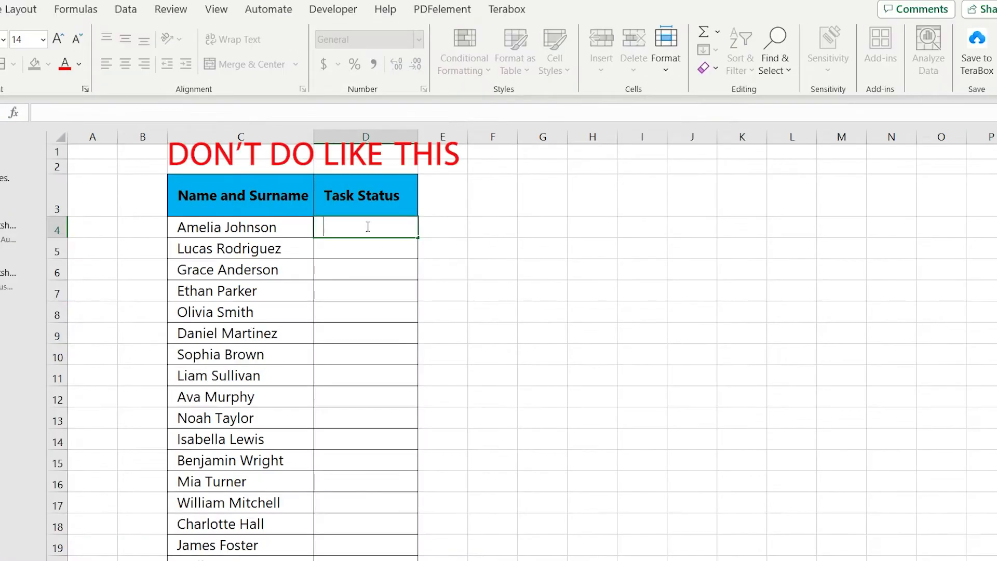
# Step: Enter In Progress, Complete and Not Started in the first three Task Status cells
pyautogui.write('In Progress')
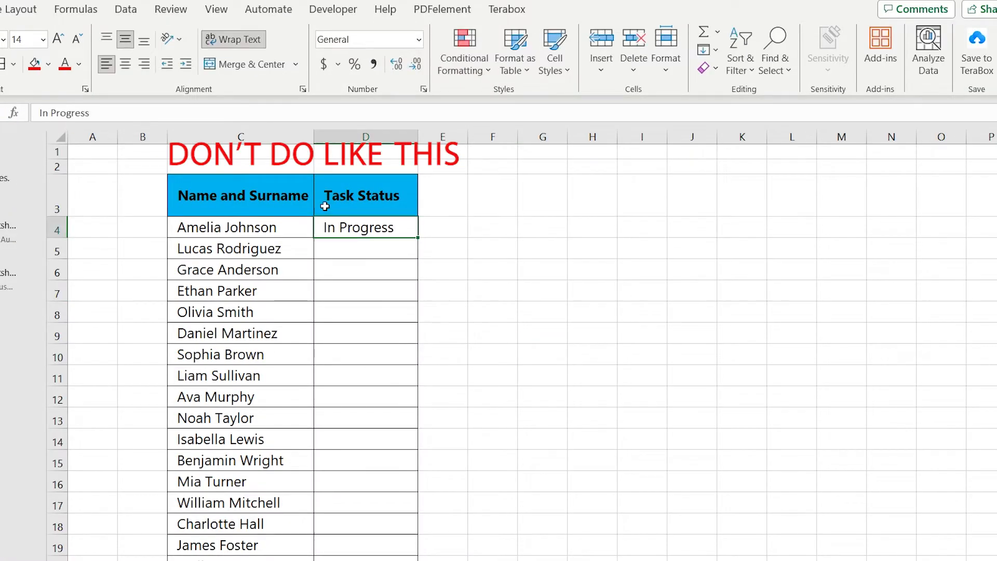
pyautogui.write('Complete')
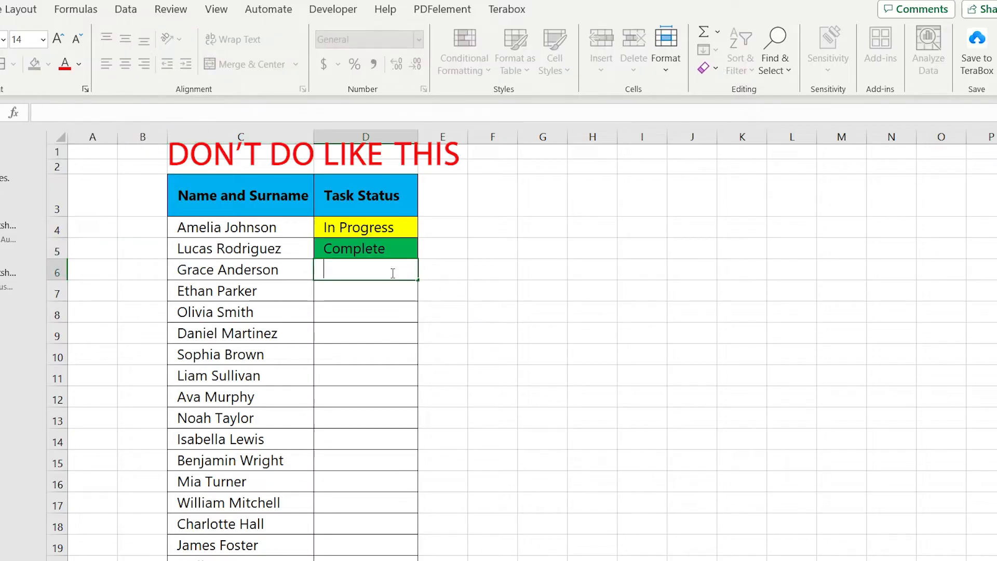
pyautogui.write('Not Started')
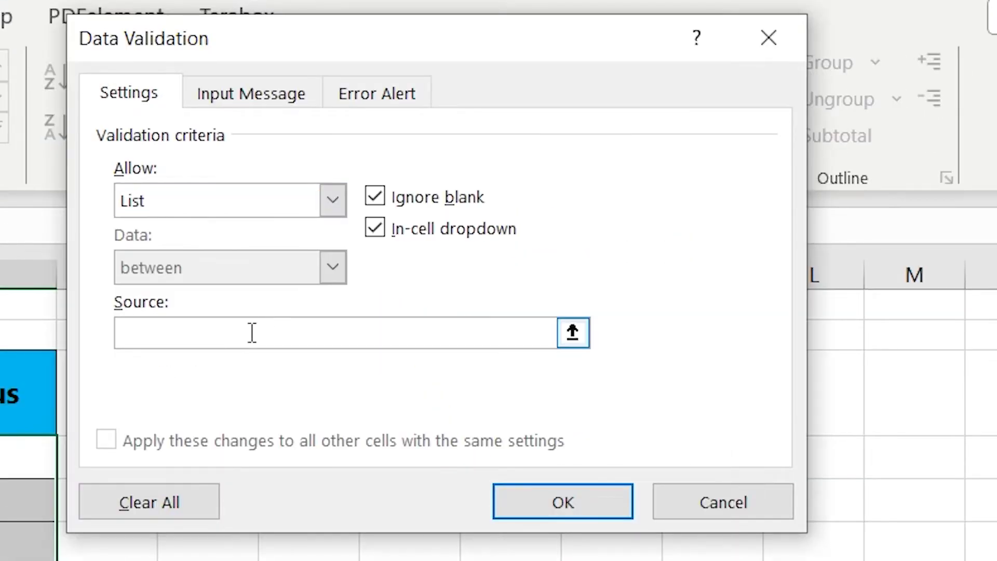
# Step: Set the list validation source to 'Complete, In Progress' and confirm the dropdown
pyautogui.write('Complete, In Progress')
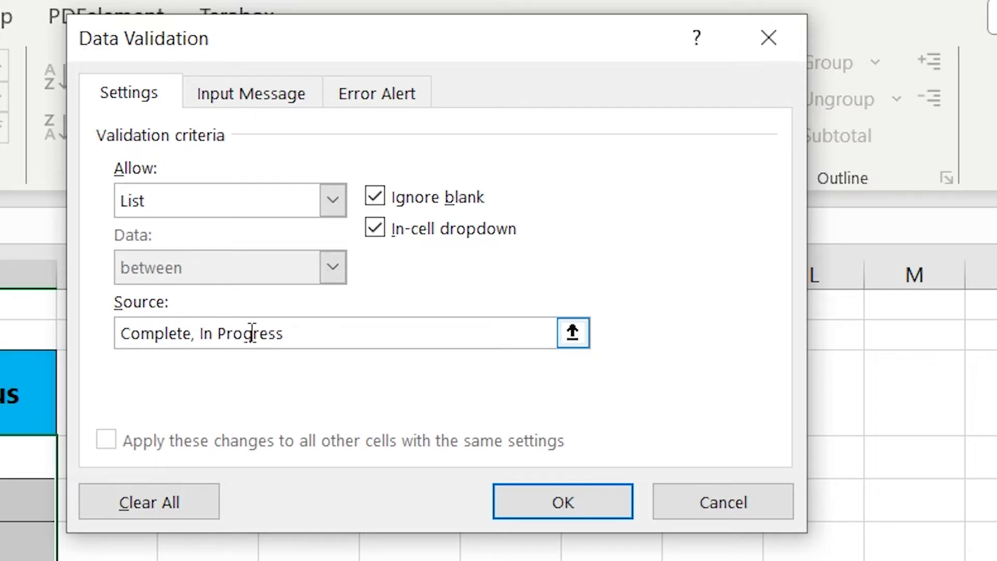
pyautogui.click(561, 501)
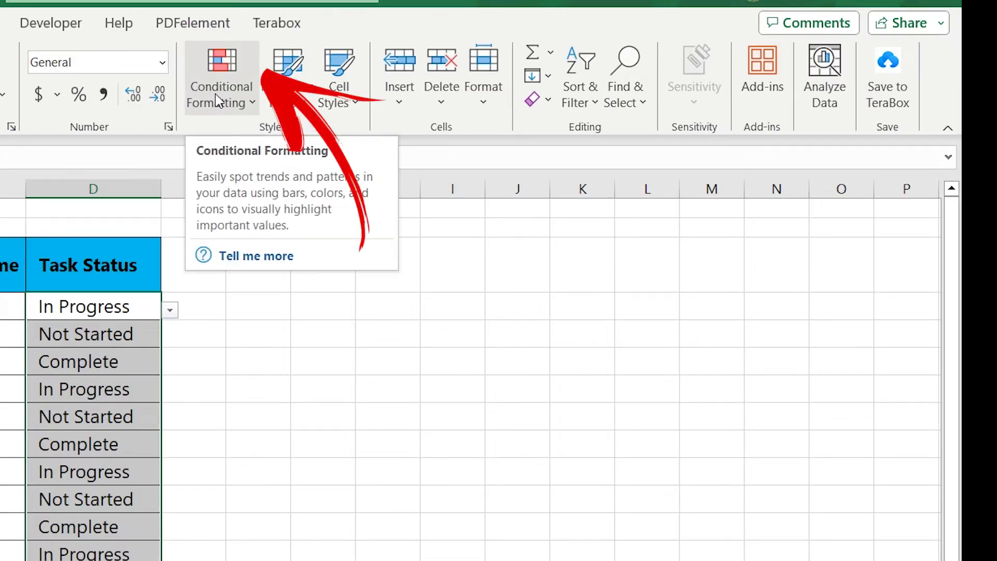
# Step: Add an Equal To In Progress conditional formatting rule with a custom yellow fill
pyautogui.click(221, 76)
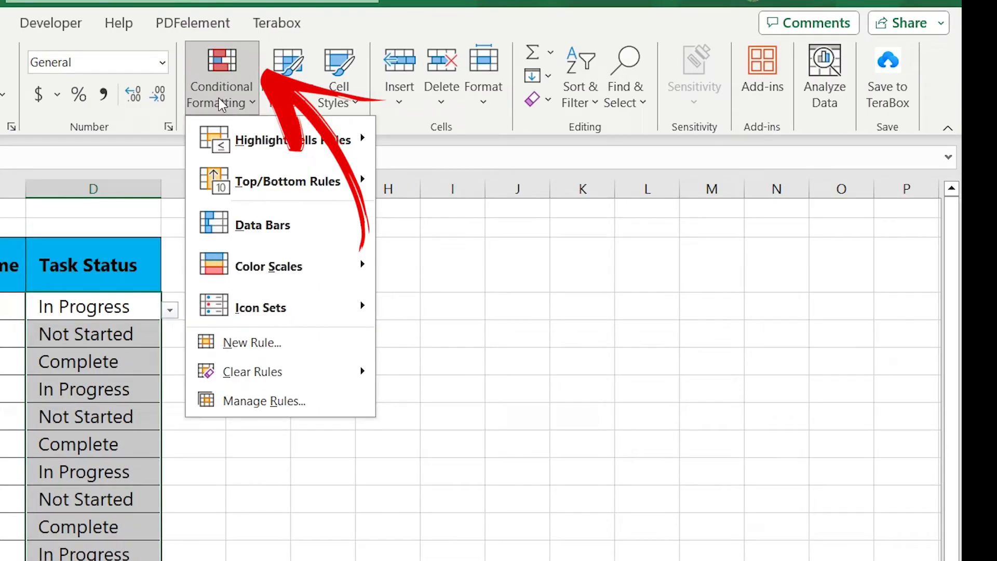
pyautogui.moveTo(292, 139)
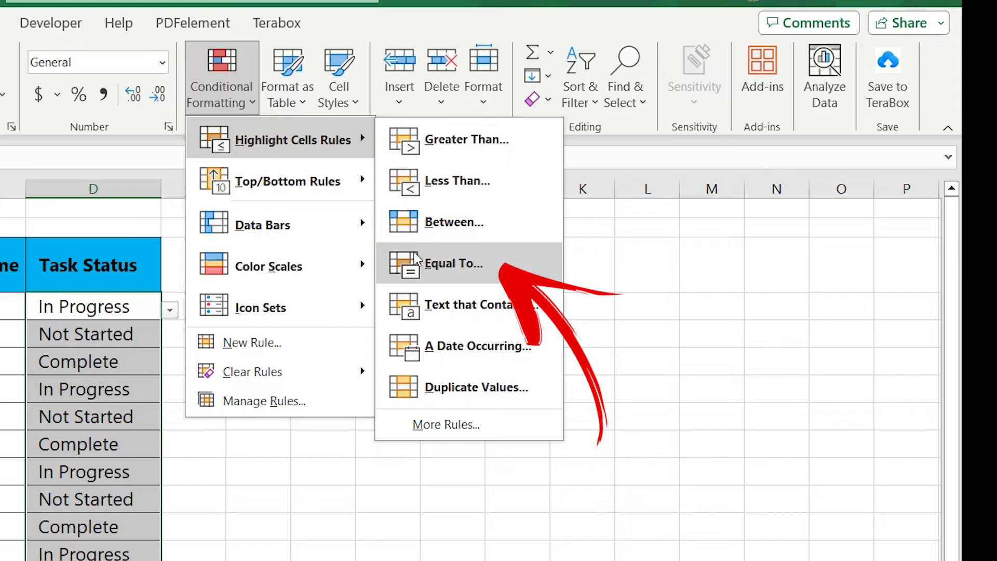
pyautogui.click(453, 263)
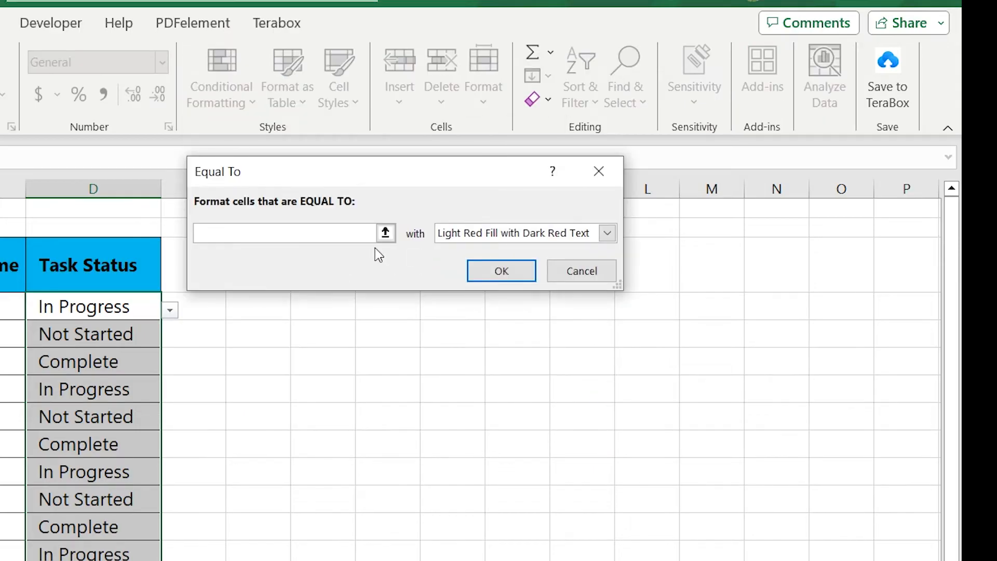
pyautogui.click(605, 233)
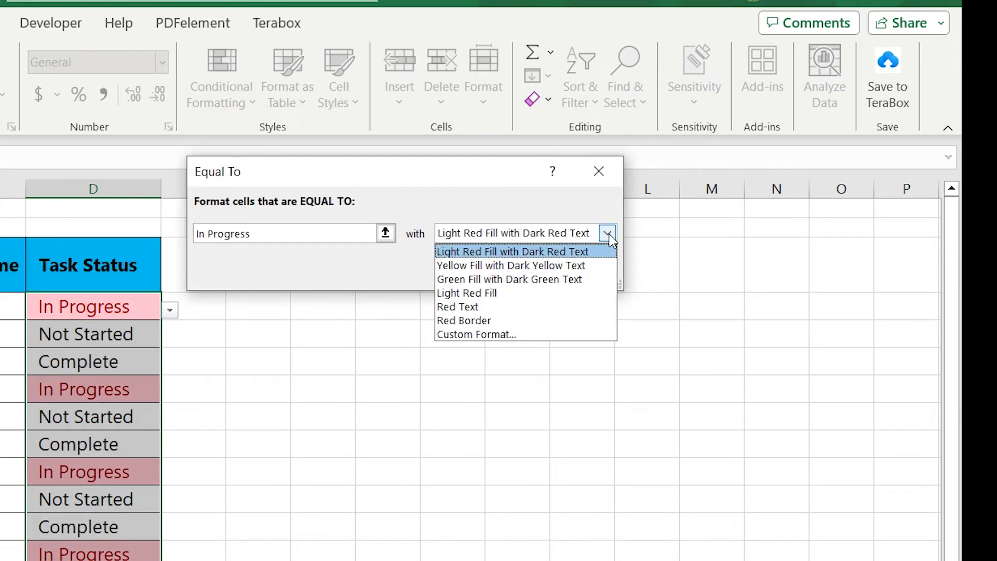
pyautogui.click(476, 334)
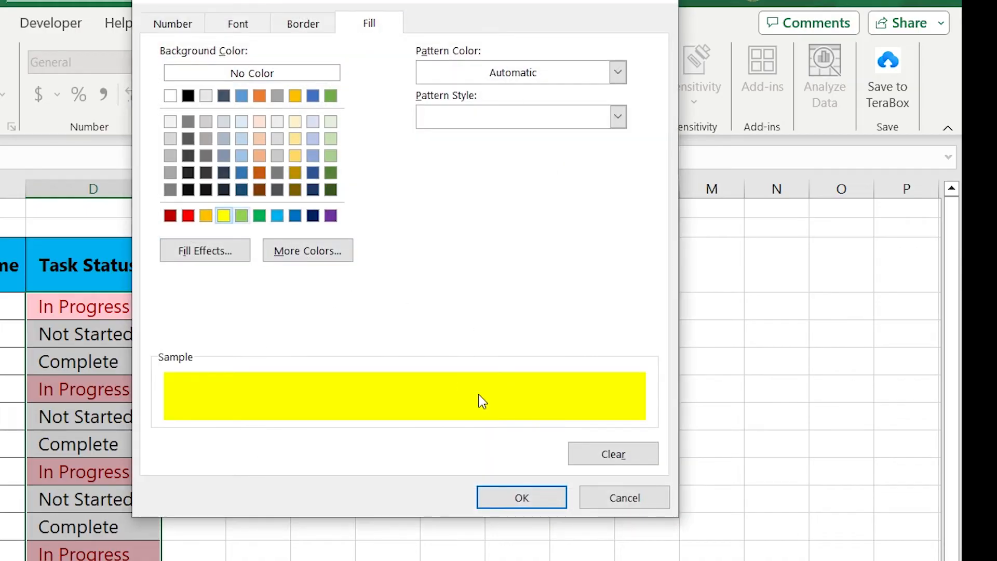
pyautogui.click(521, 497)
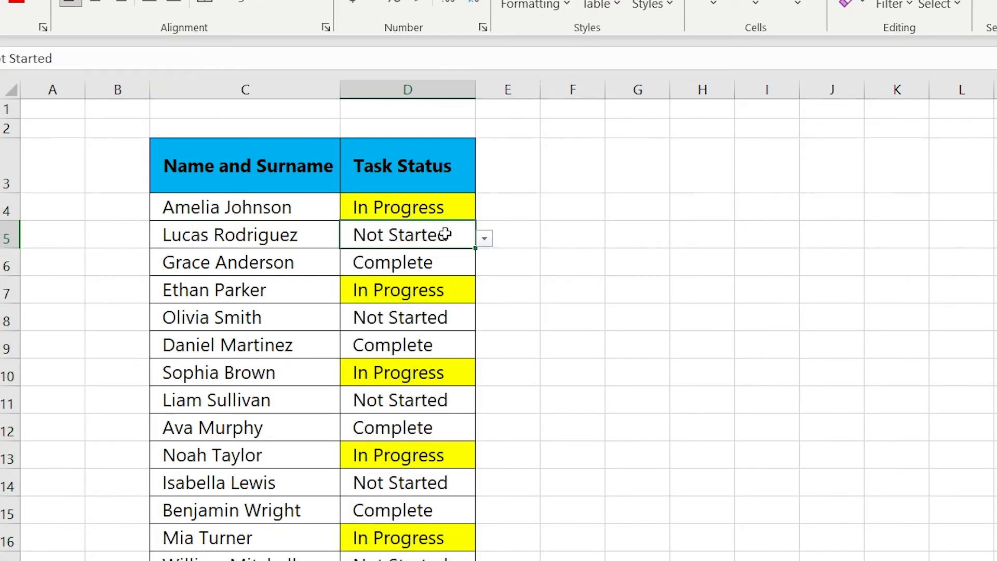